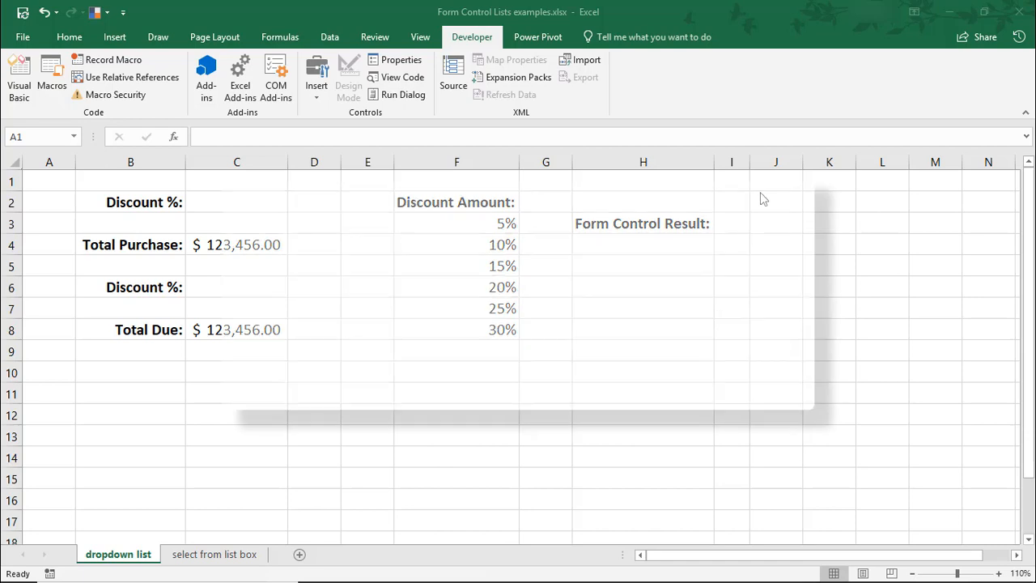
Adjust the ribbon customization so the Developer controls are available.
{"action": "left_click", "coordinate": [531, 249]}
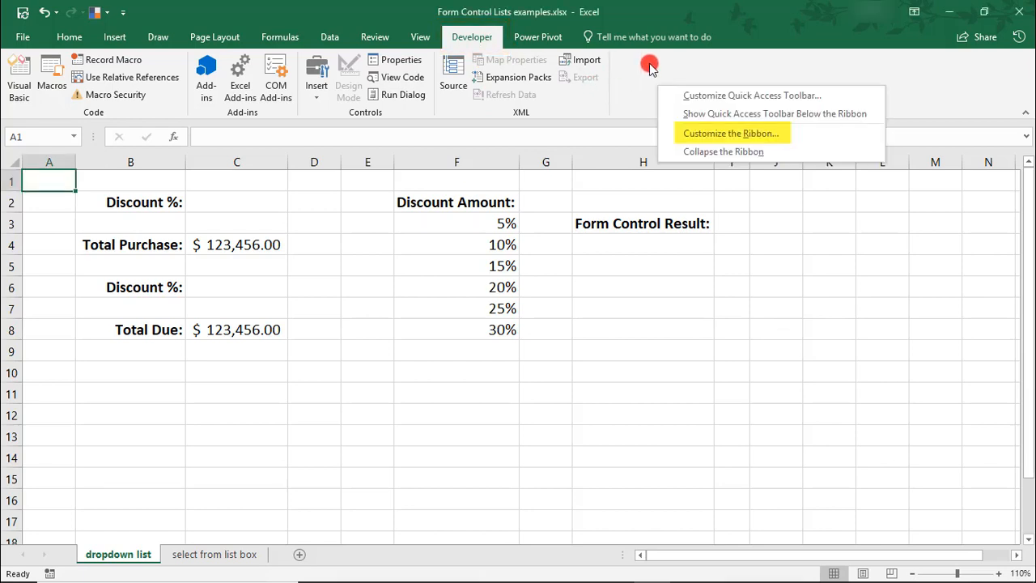
{"action": "mouse_move", "coordinate": [721, 133]}
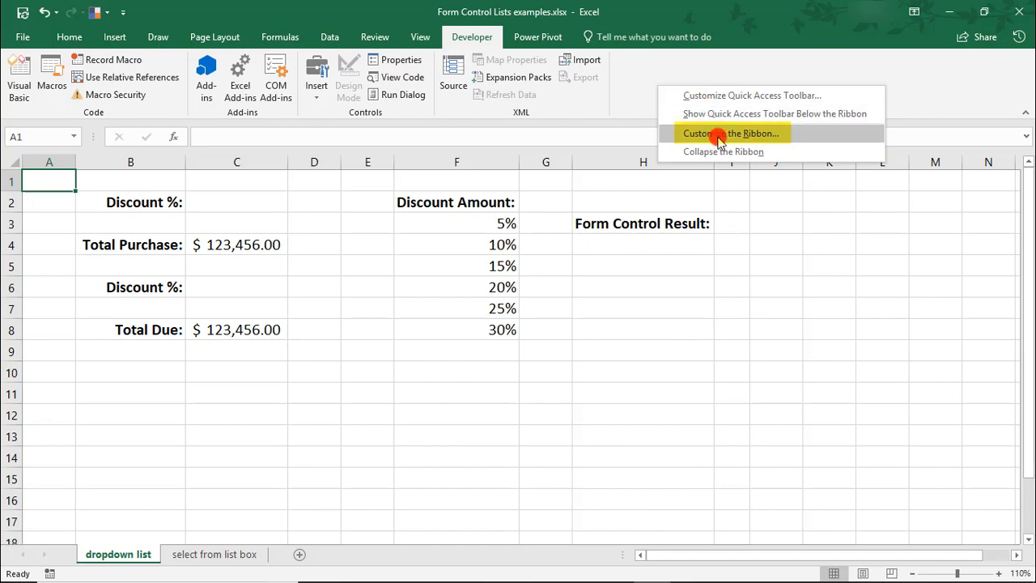
{"action": "left_click", "coordinate": [732, 132]}
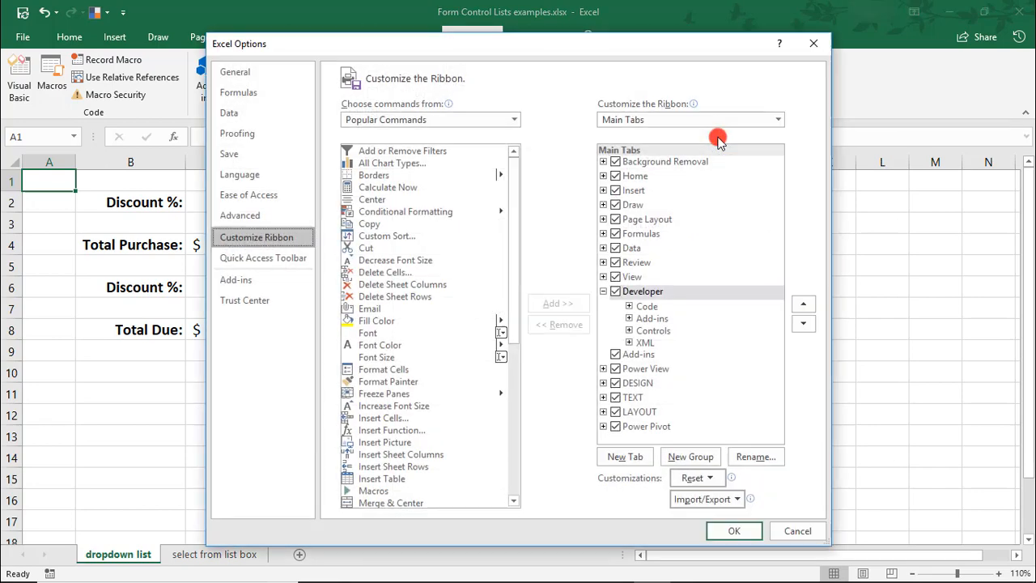
{"action": "left_click", "coordinate": [515, 120]}
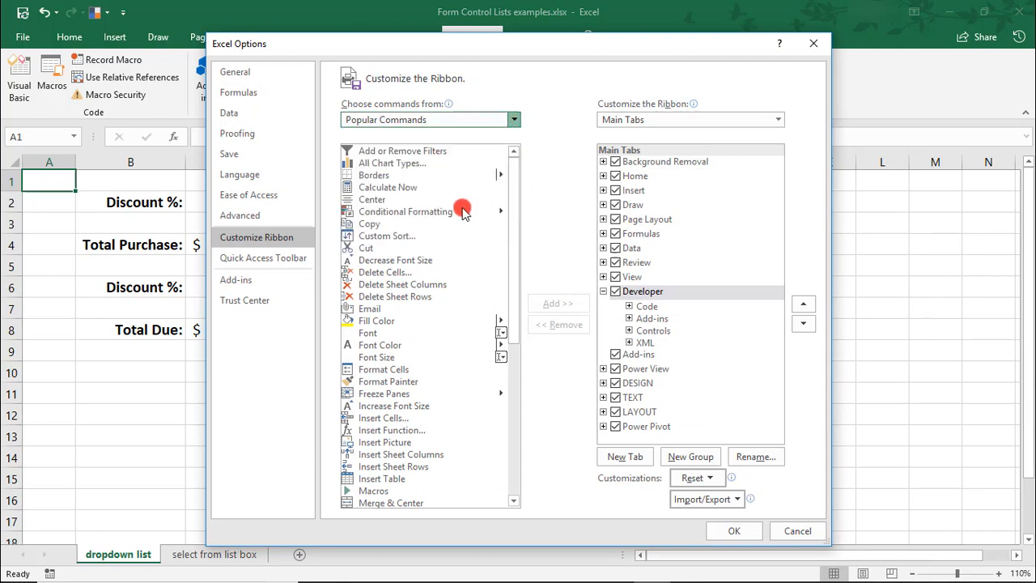
{"action": "left_click", "coordinate": [513, 120]}
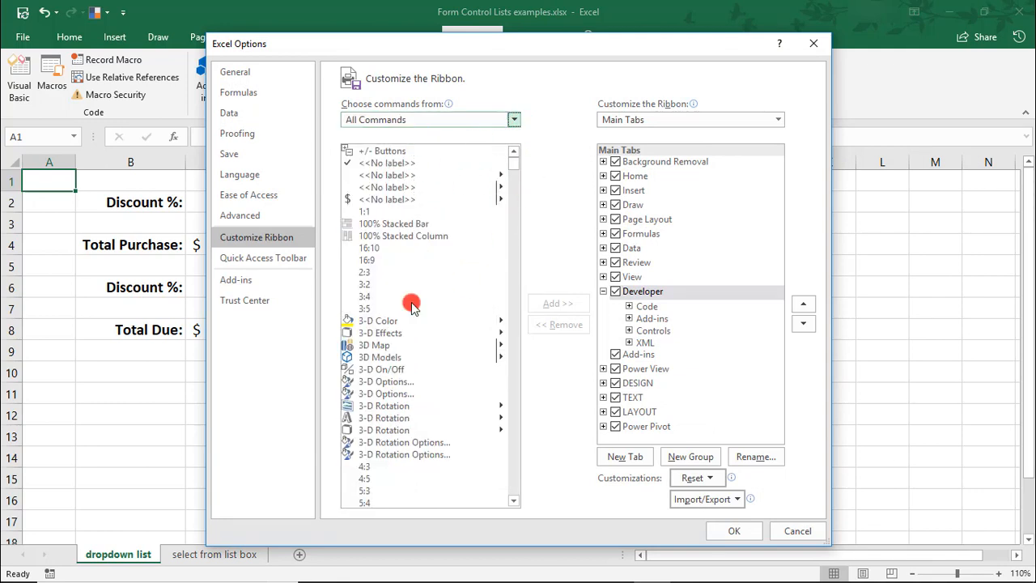
{"action": "mouse_move", "coordinate": [534, 314]}
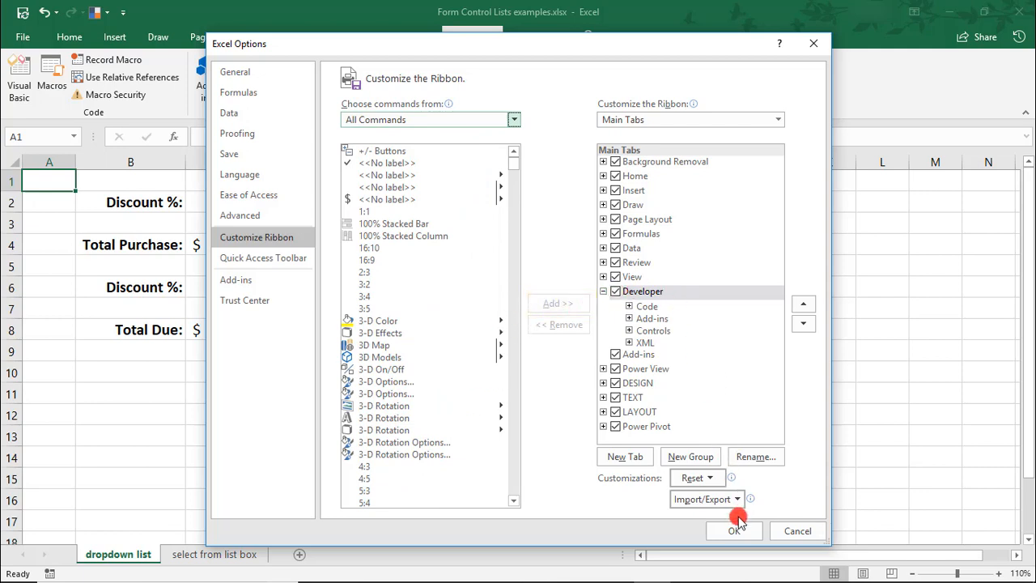
{"action": "mouse_move", "coordinate": [797, 531]}
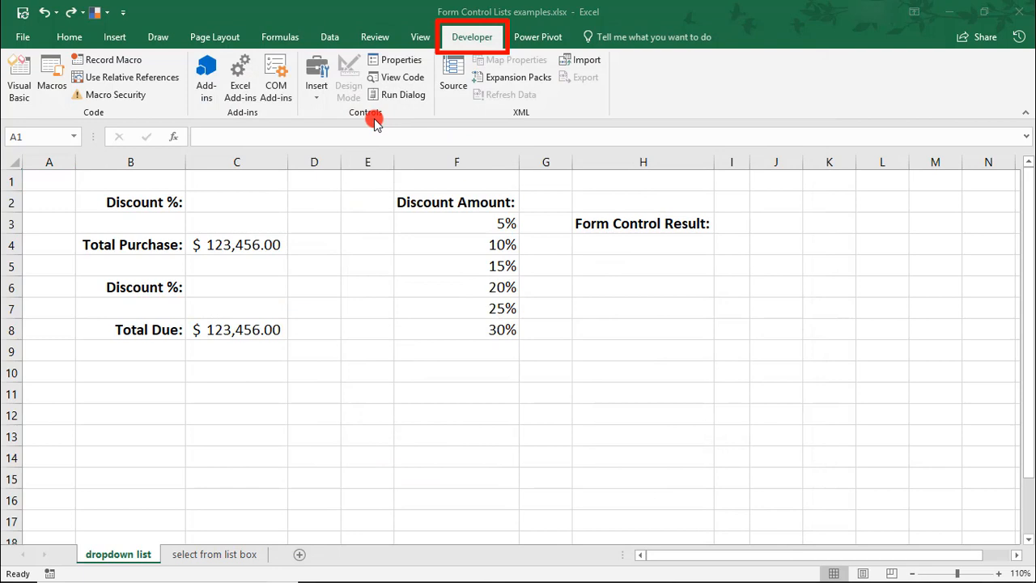
Insert a Combo Box form control snapped over cell C2 beside Discount %.
{"action": "left_click", "coordinate": [317, 77]}
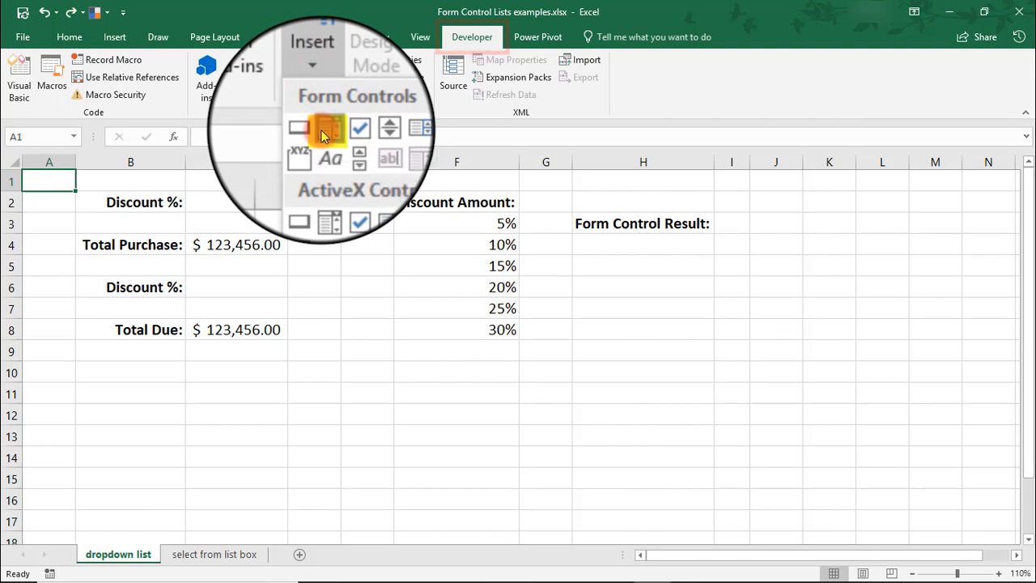
{"action": "left_click", "coordinate": [330, 128]}
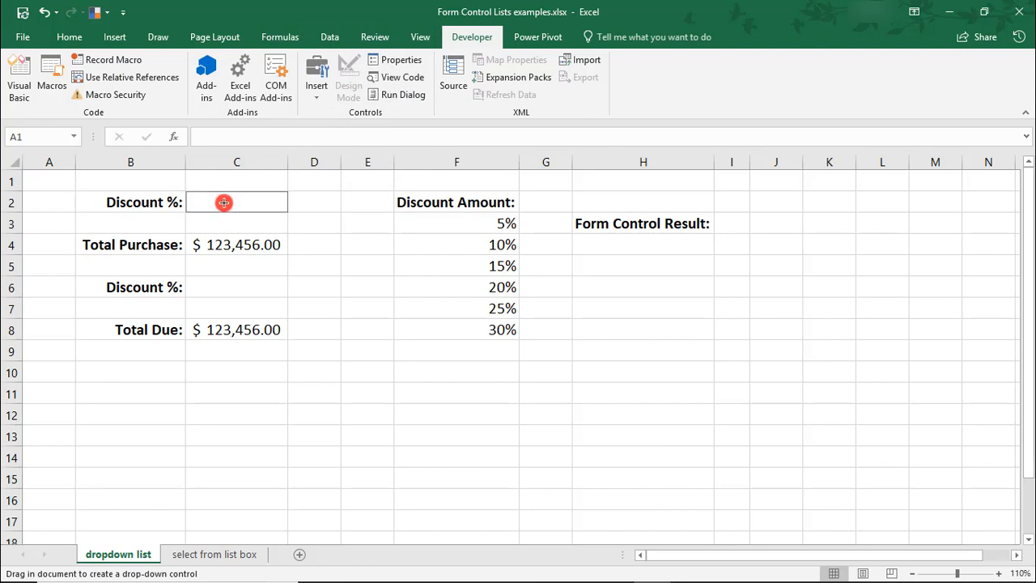
{"action": "mouse_move", "coordinate": [259, 201]}
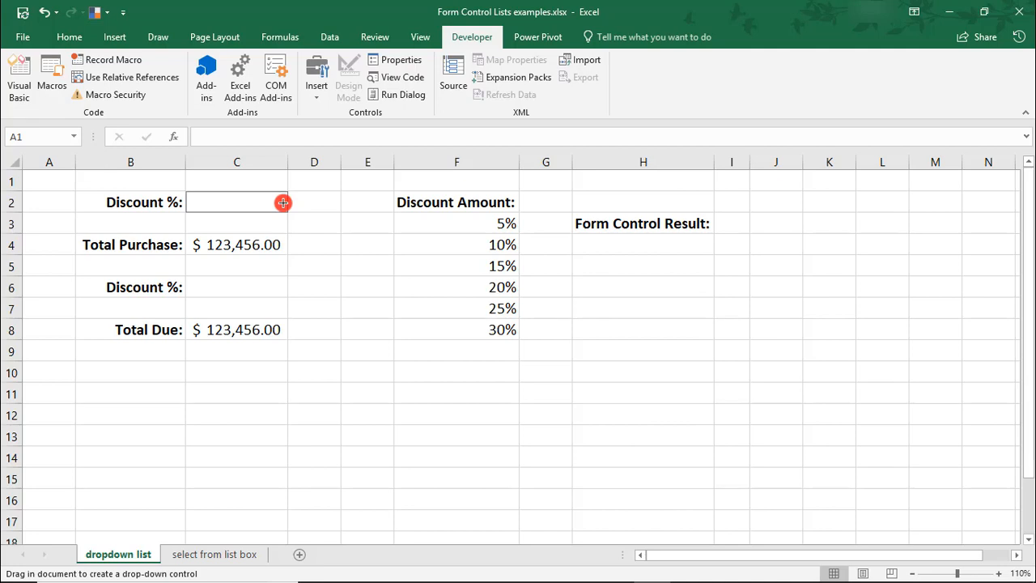
{"action": "key", "text": "alt"}
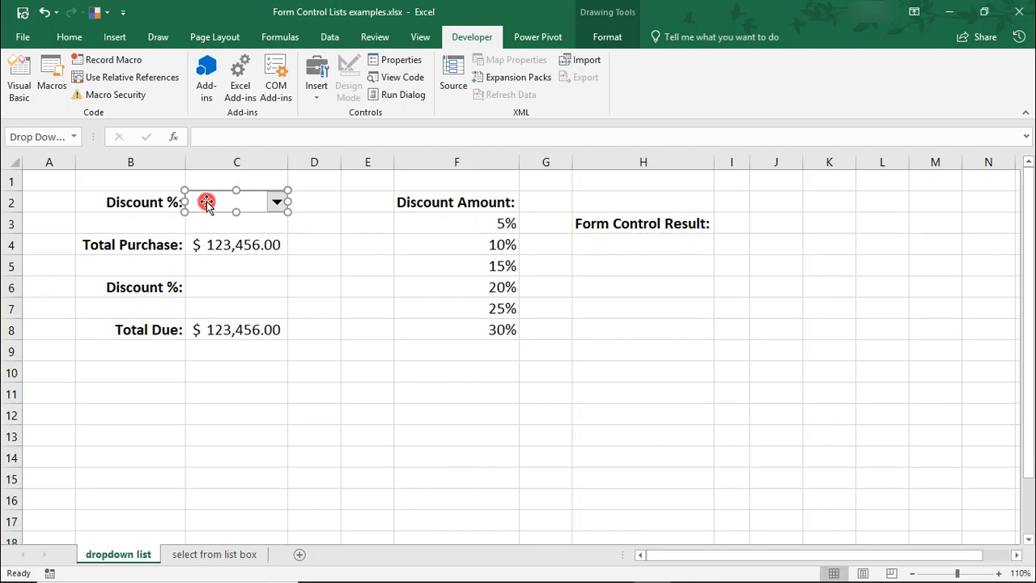
In Format Control, set the combo box's input range to $F$3:$F$8.
{"action": "right_click", "coordinate": [207, 201]}
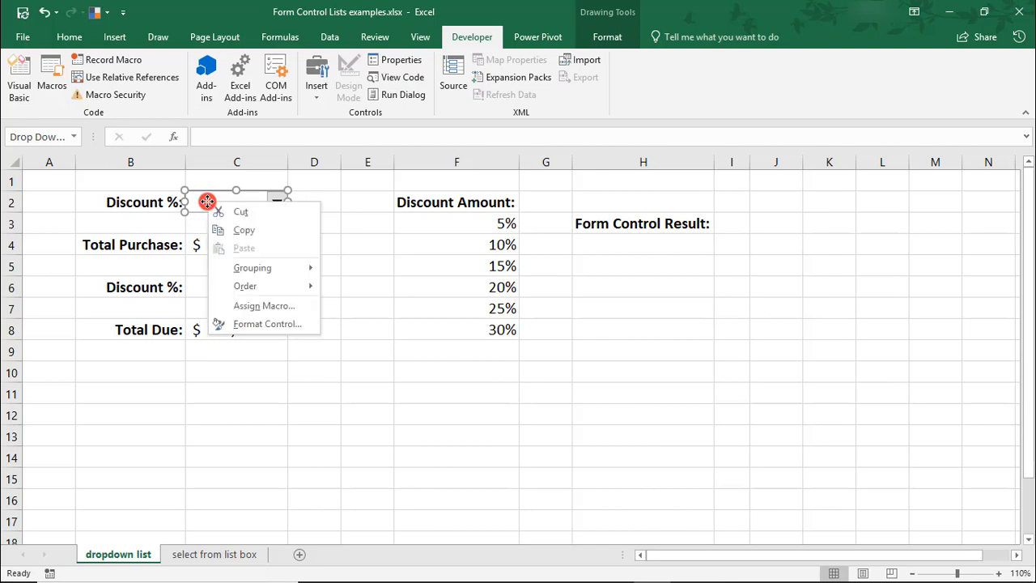
{"action": "left_click", "coordinate": [267, 324]}
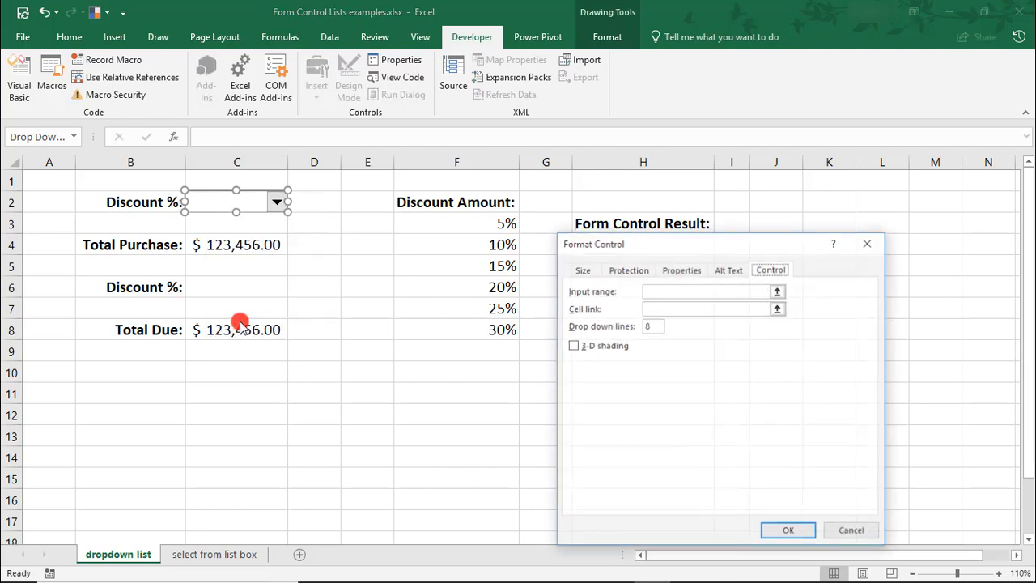
{"action": "left_click", "coordinate": [771, 269]}
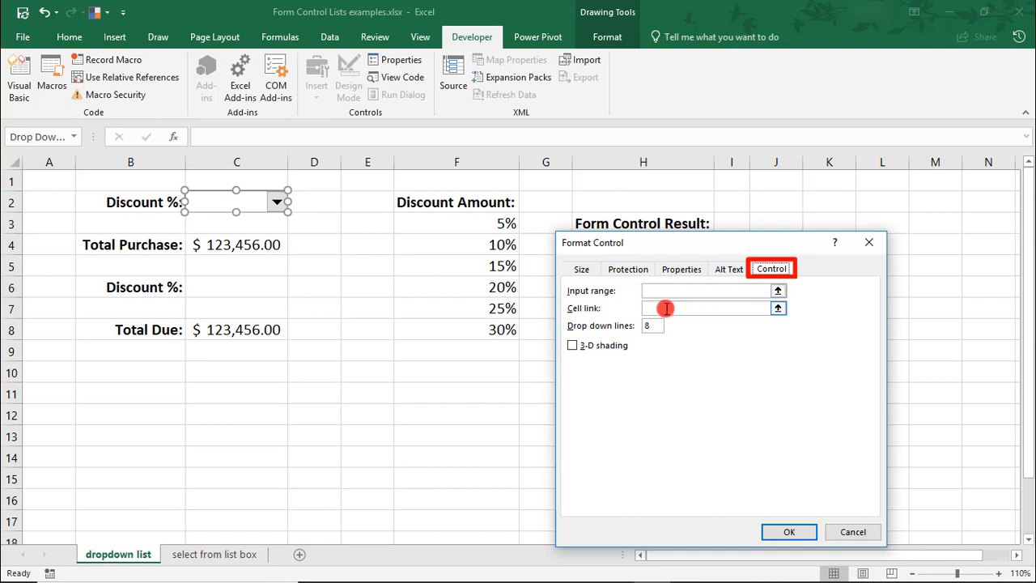
{"action": "left_click", "coordinate": [709, 289]}
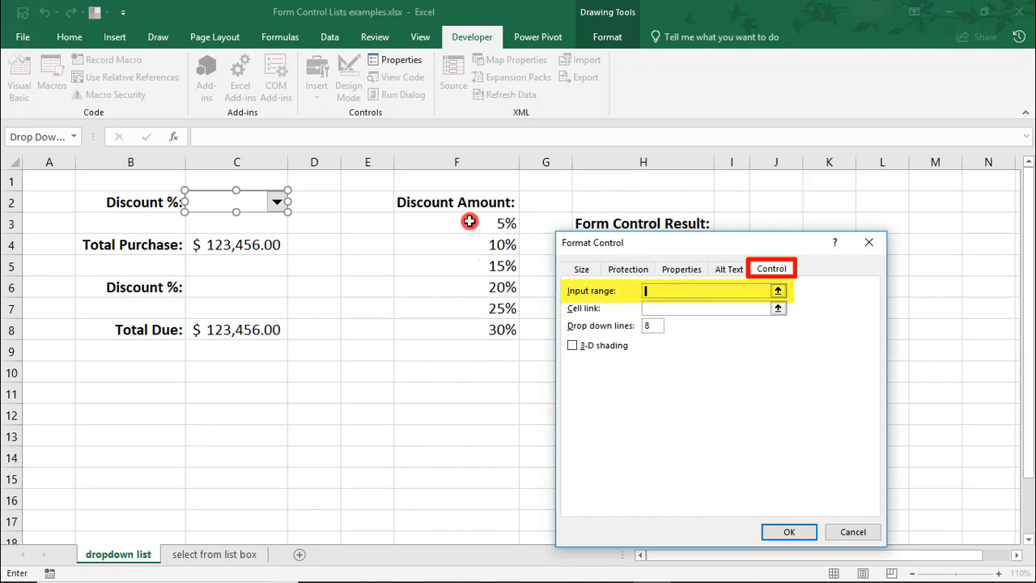
{"action": "left_click_drag", "start_coordinate": [470, 224], "coordinate": [470, 330]}
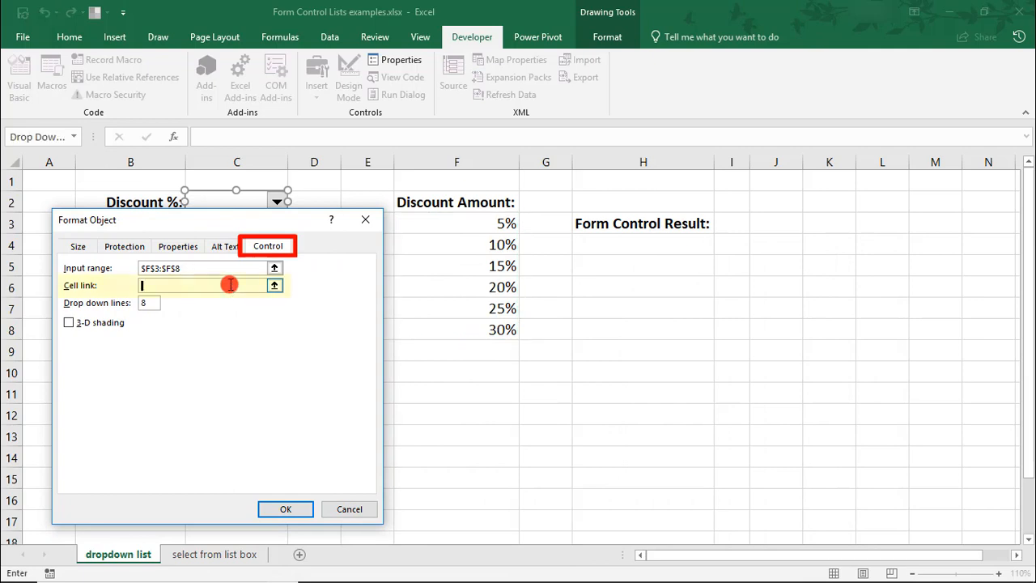
Set the combo box's cell link to $I$3.
{"action": "left_click", "coordinate": [207, 285]}
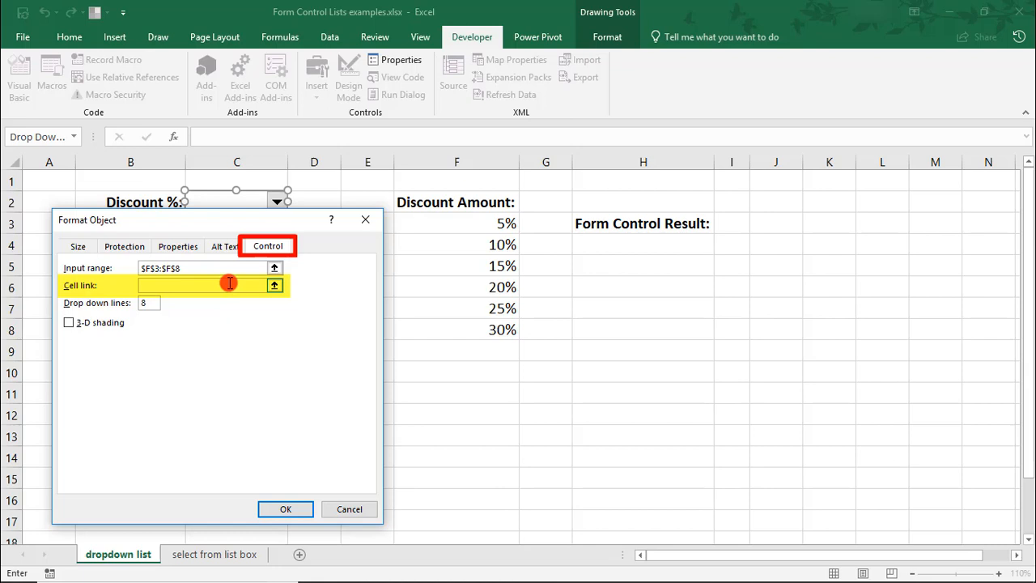
{"action": "left_click", "coordinate": [203, 285]}
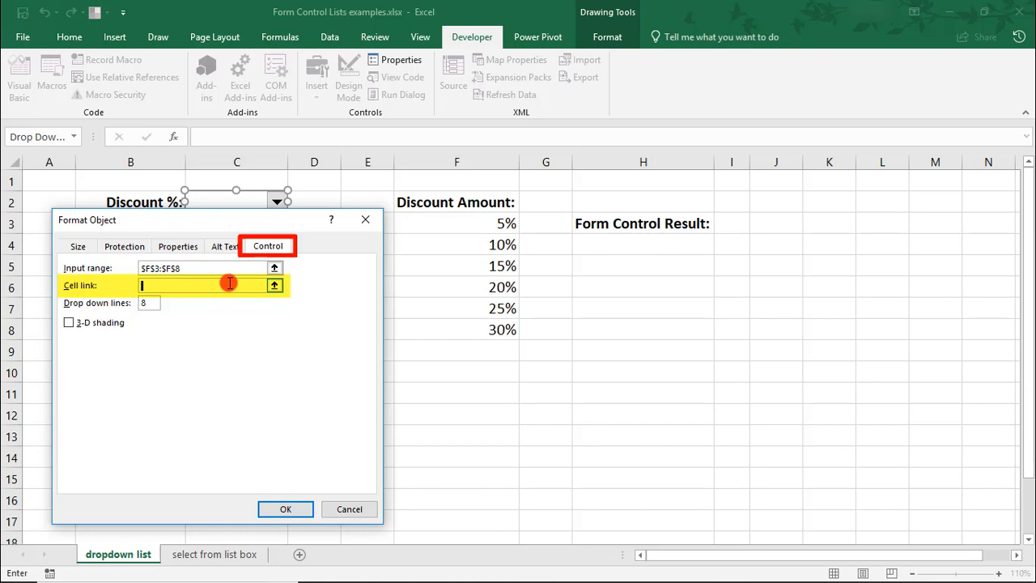
{"action": "left_click", "coordinate": [502, 266]}
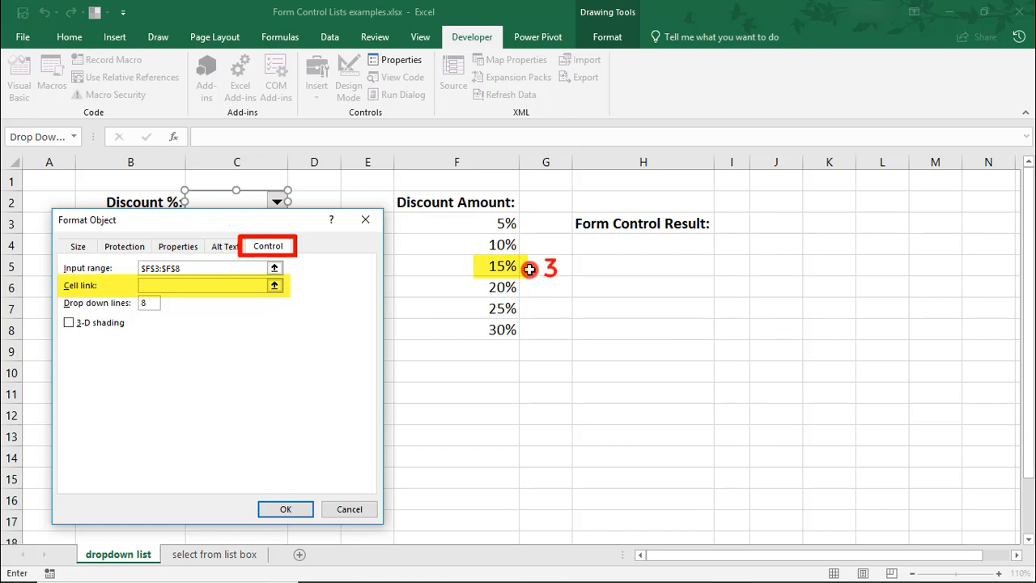
{"action": "left_click", "coordinate": [202, 285]}
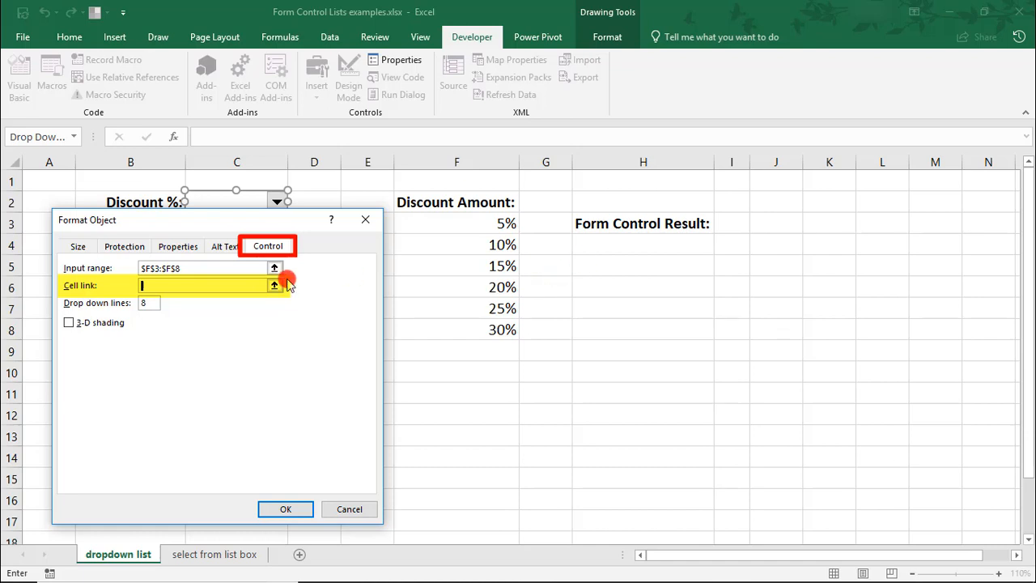
{"action": "left_click", "coordinate": [732, 224]}
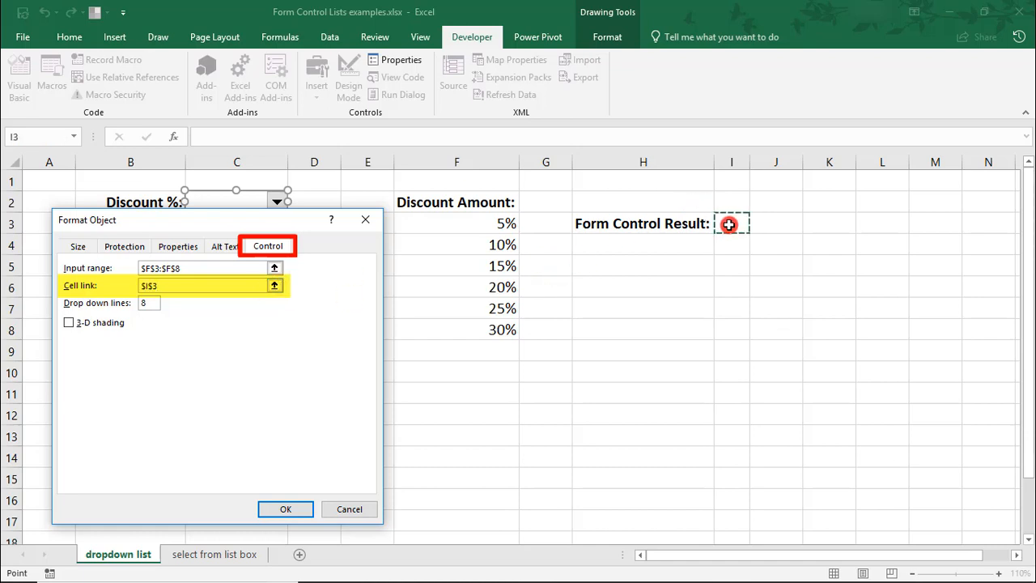
Set Drop down lines to 6 and apply the combo box settings.
{"action": "left_click", "coordinate": [149, 303]}
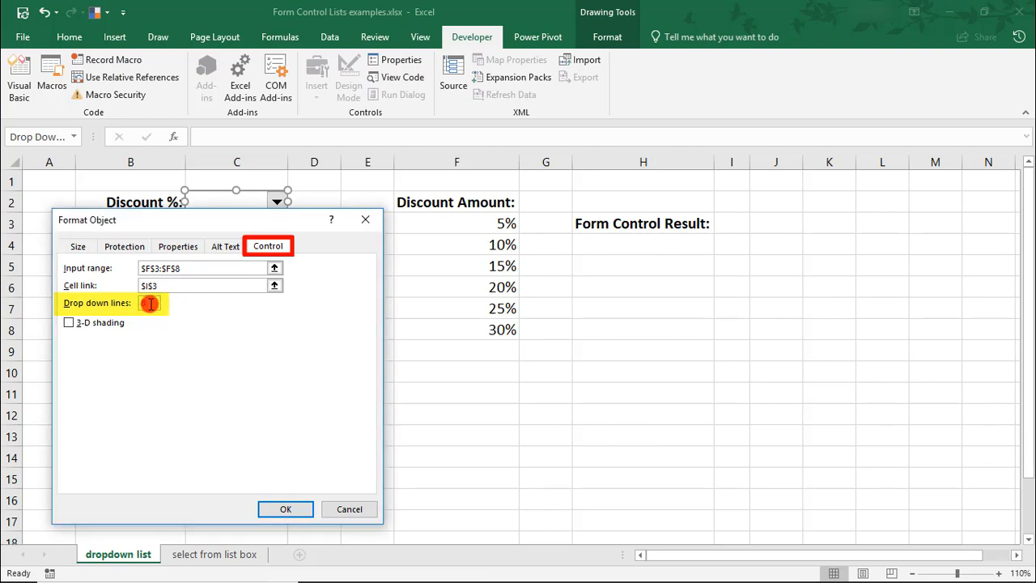
{"action": "type", "text": "6"}
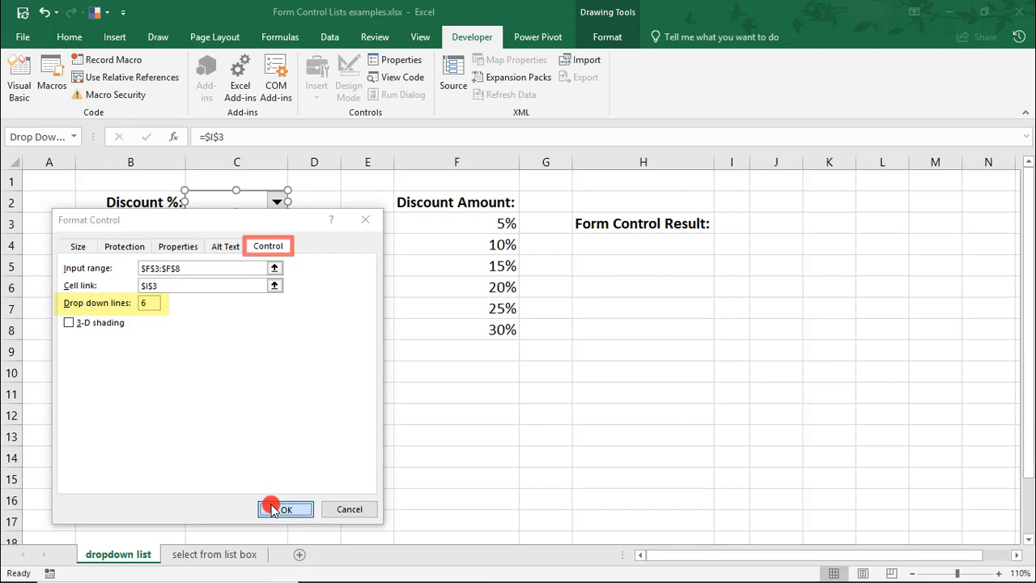
{"action": "left_click", "coordinate": [285, 508]}
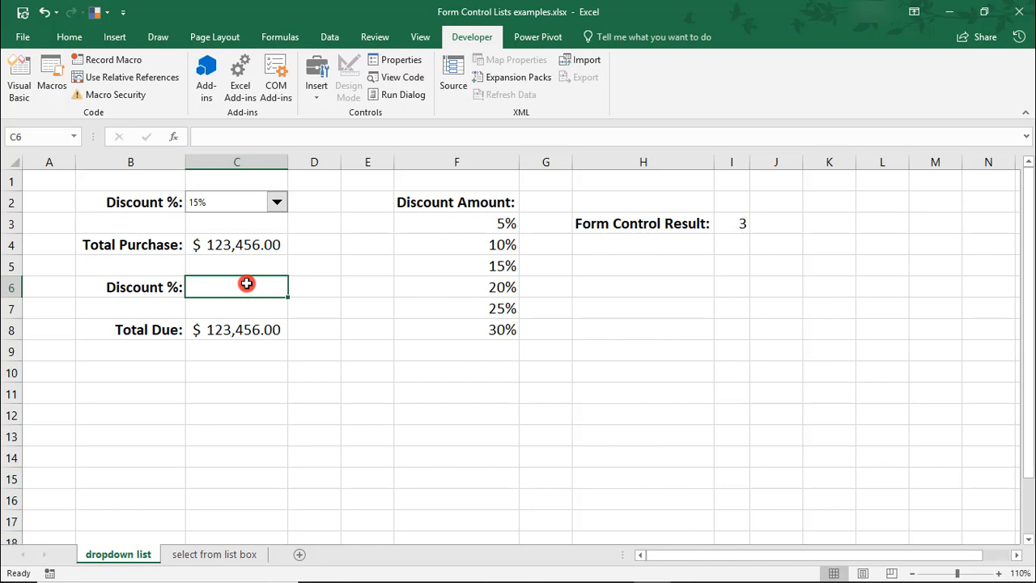
Enter =INDEX(F3:F8,I3) in C6 so Discount % reads 15% and Total Due $104,937.60.
{"action": "left_click", "coordinate": [246, 286]}
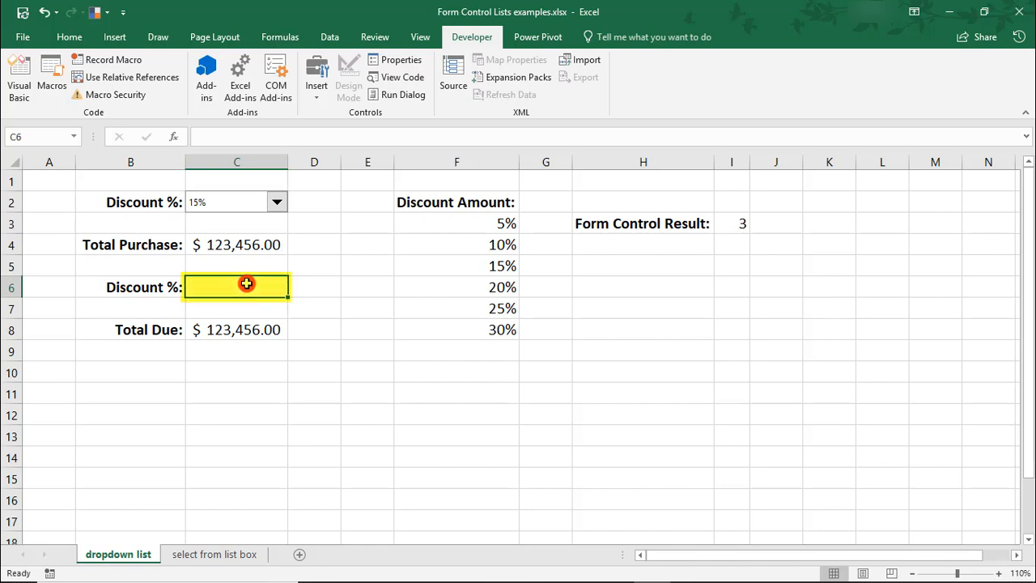
{"action": "type", "text": "=inde"}
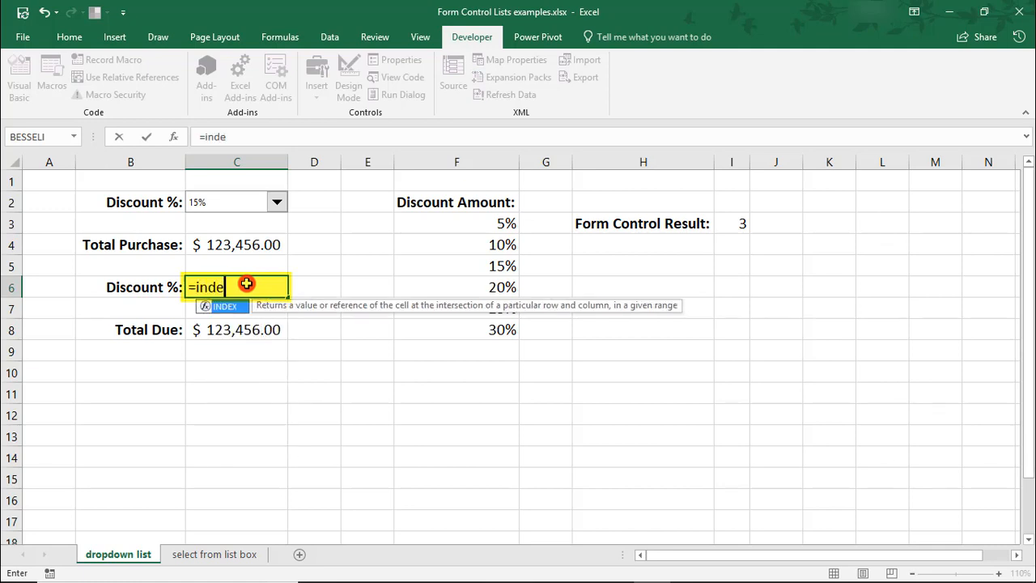
{"action": "type", "text": "x"}
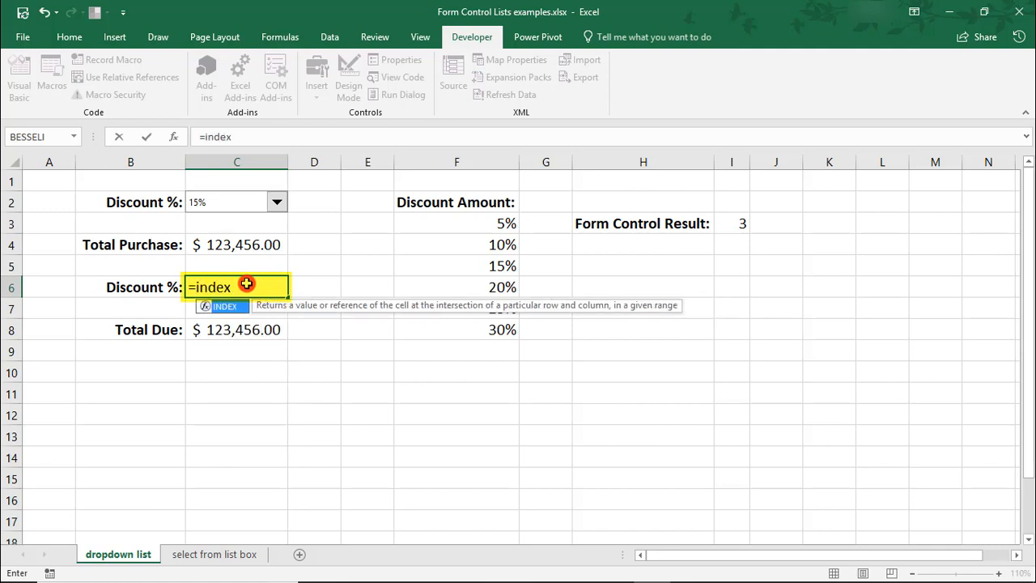
{"action": "type", "text": "("}
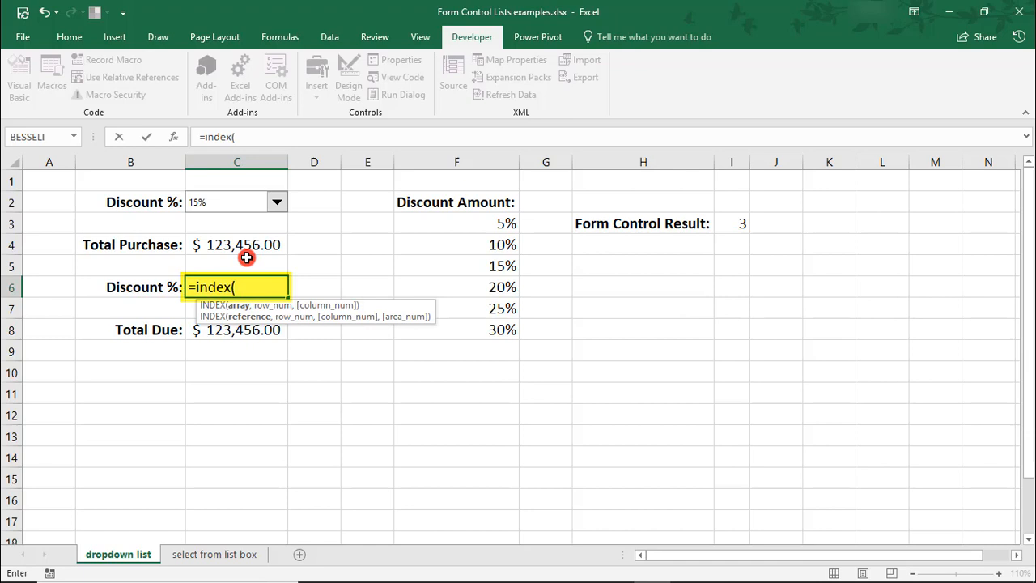
{"action": "mouse_move", "coordinate": [453, 227]}
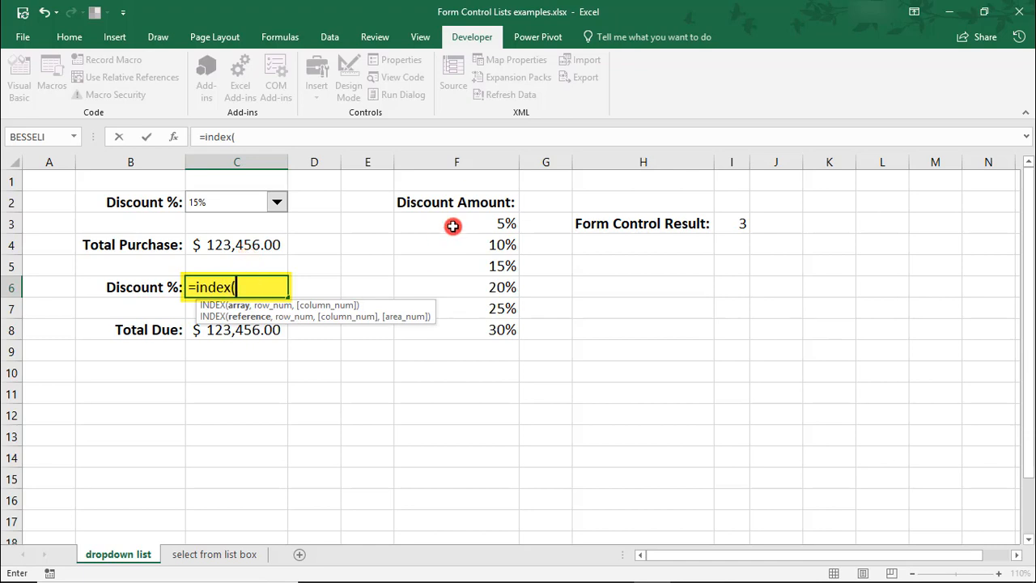
{"action": "left_click_drag", "start_coordinate": [454, 224], "coordinate": [446, 330]}
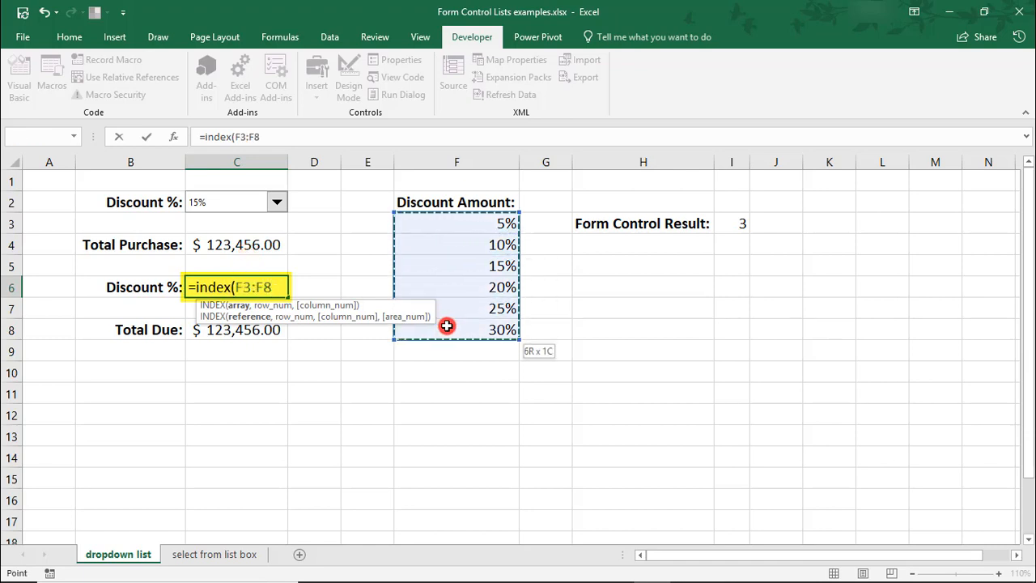
{"action": "type", "text": ","}
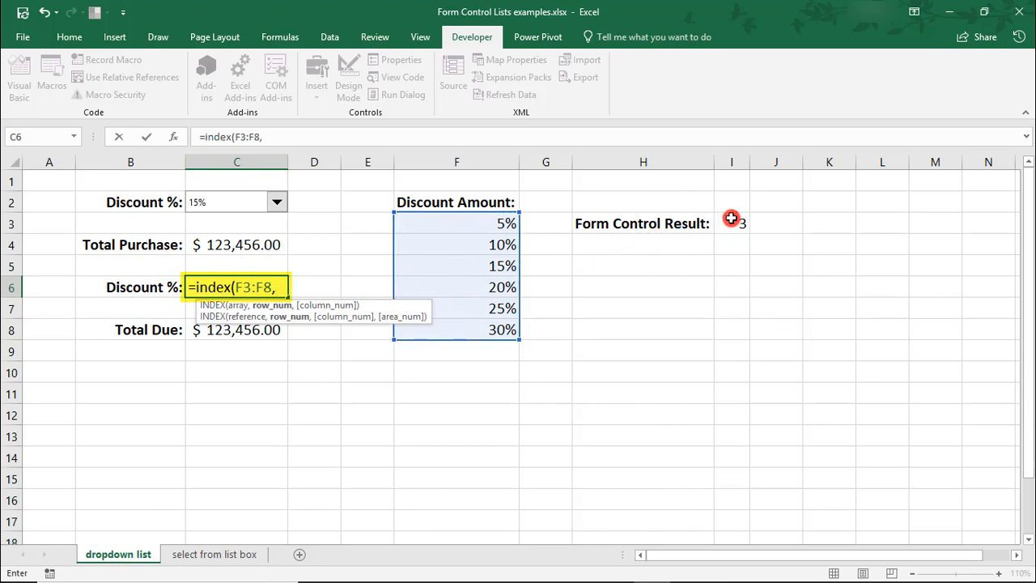
{"action": "left_click", "coordinate": [732, 223]}
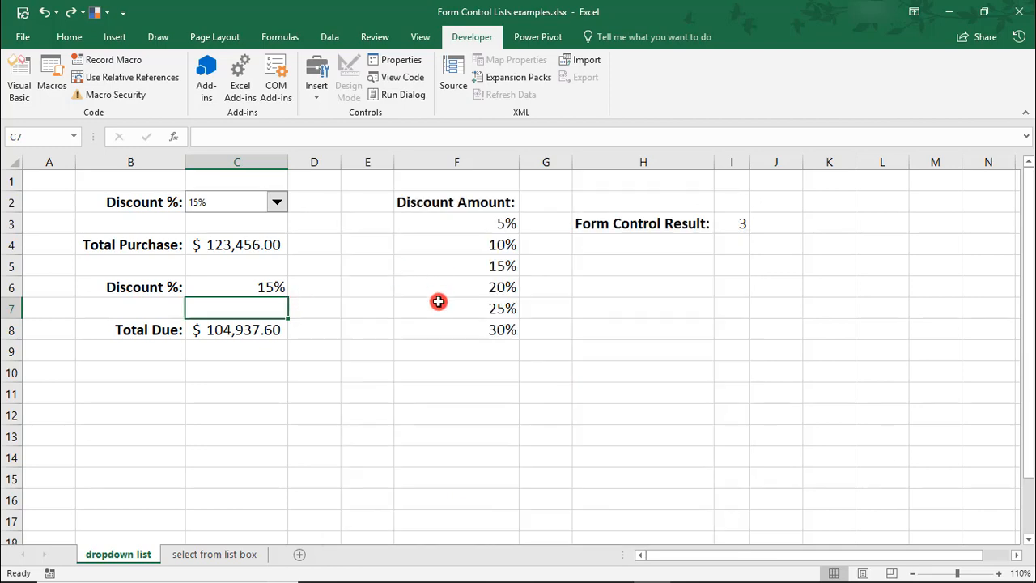
Switch to the 'select from list box' sheet.
{"action": "left_click", "coordinate": [214, 553]}
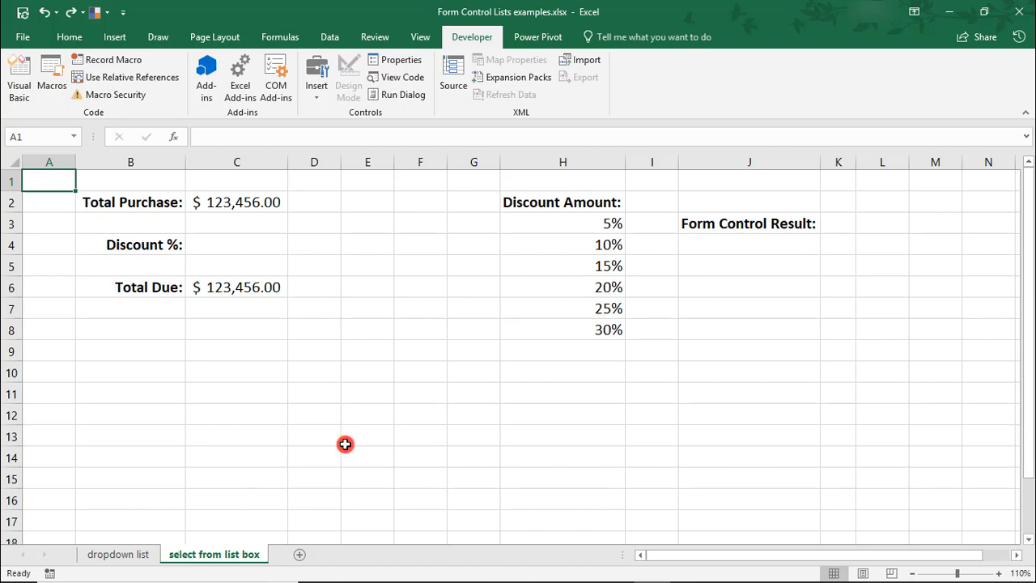
{"action": "mouse_move", "coordinate": [314, 477]}
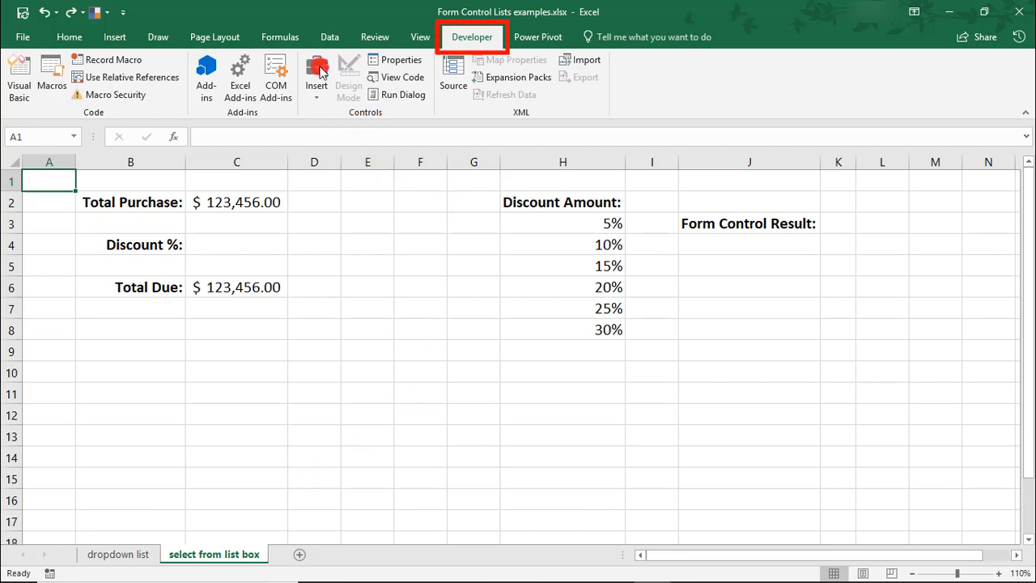
Draw a List Box form control over E2:E7 beside the purchase figures.
{"action": "left_click", "coordinate": [318, 73]}
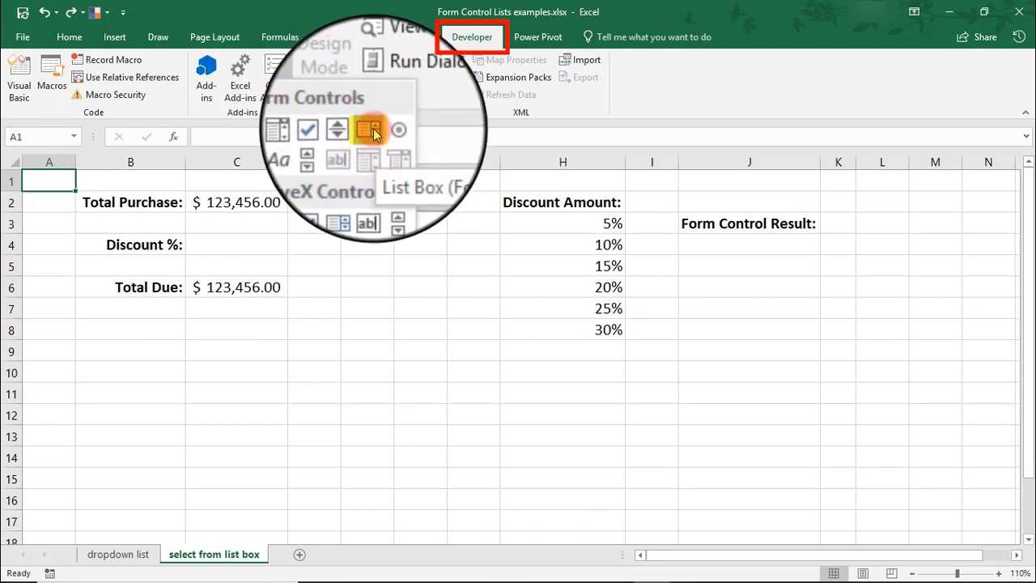
{"action": "left_click", "coordinate": [369, 130]}
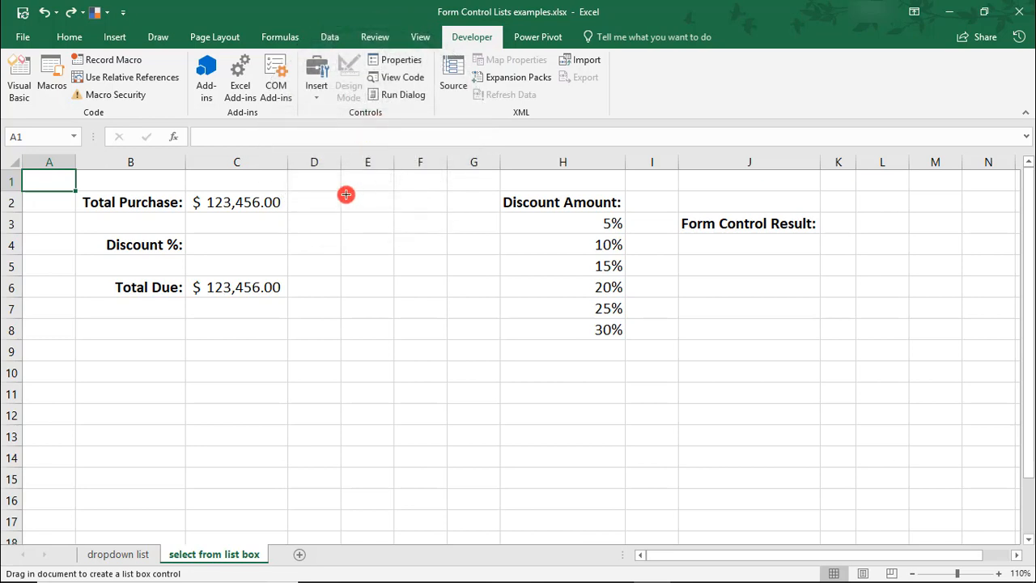
{"action": "left_click_drag", "start_coordinate": [346, 194], "coordinate": [356, 288]}
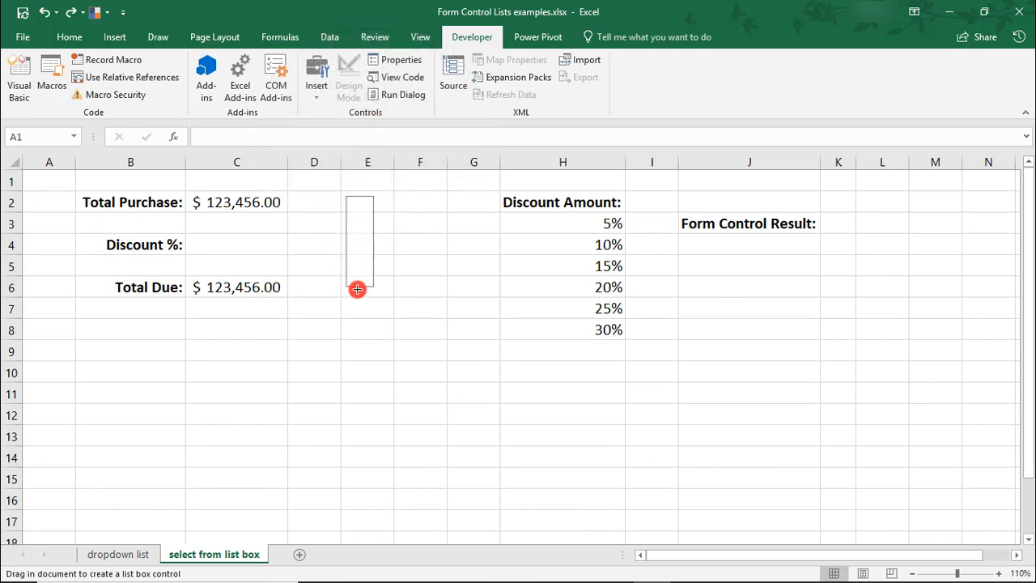
{"action": "left_click_drag", "start_coordinate": [356, 290], "coordinate": [398, 300]}
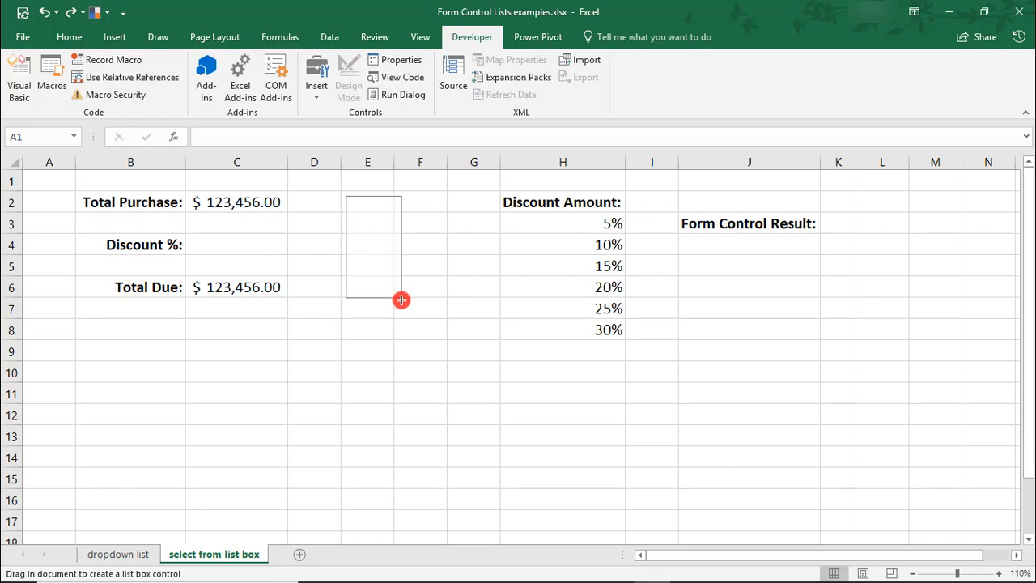
{"action": "left_click_drag", "start_coordinate": [401, 299], "coordinate": [401, 304]}
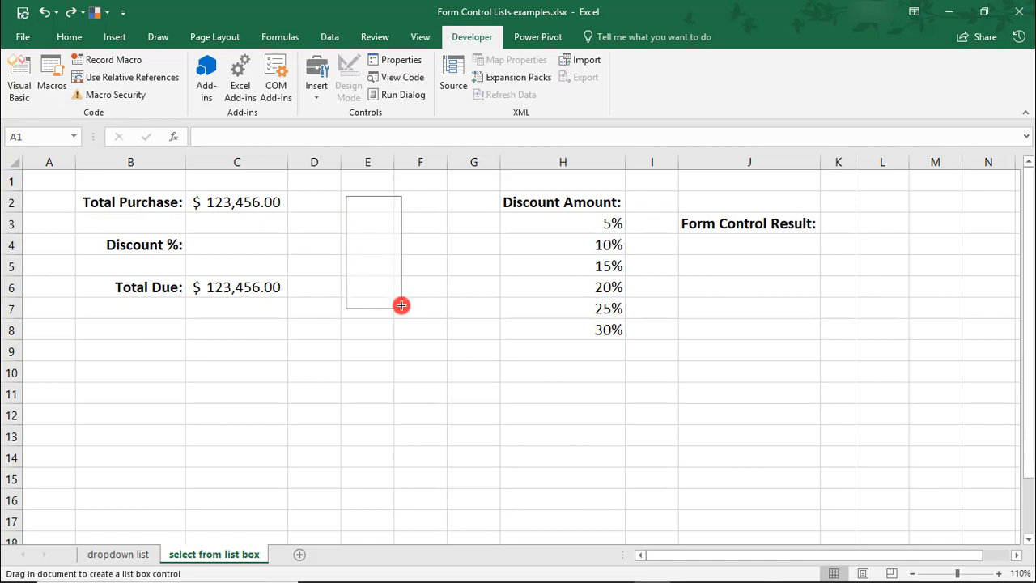
{"action": "right_click", "coordinate": [369, 265]}
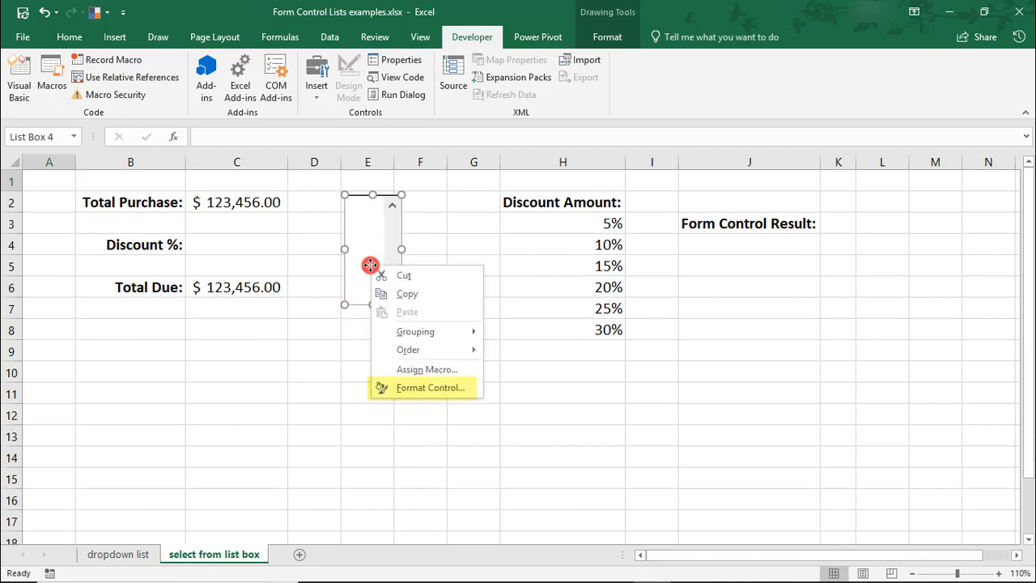
Set the list box's input range to Discount, cell link $K$3, selection Single, and apply.
{"action": "left_click", "coordinate": [431, 387]}
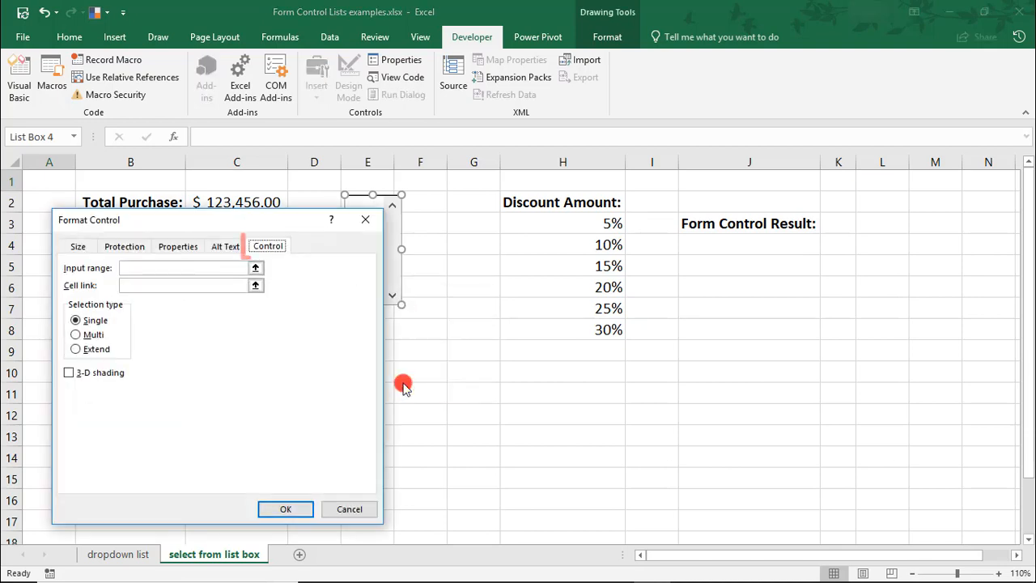
{"action": "left_click", "coordinate": [186, 267]}
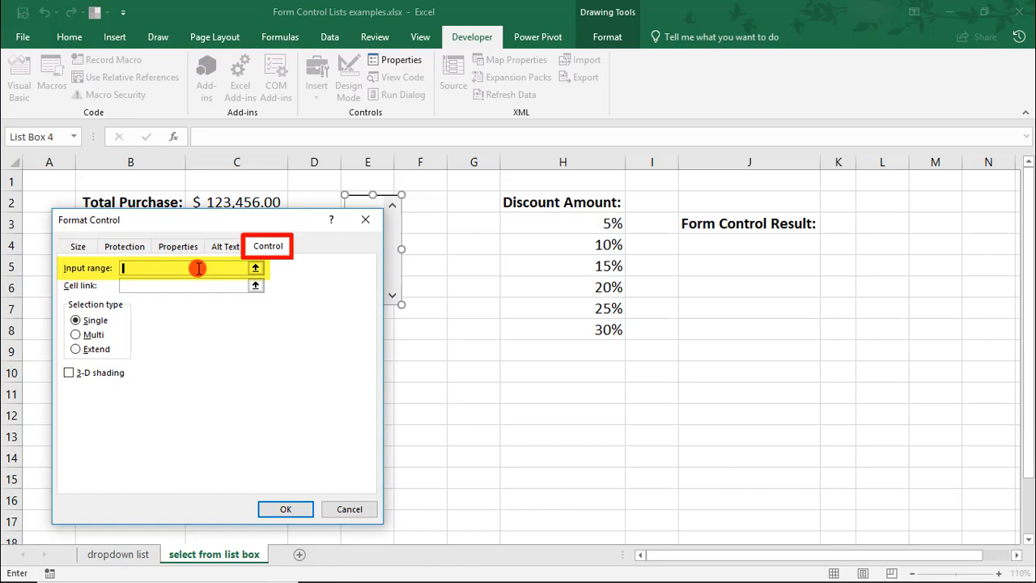
{"action": "mouse_move", "coordinate": [229, 268]}
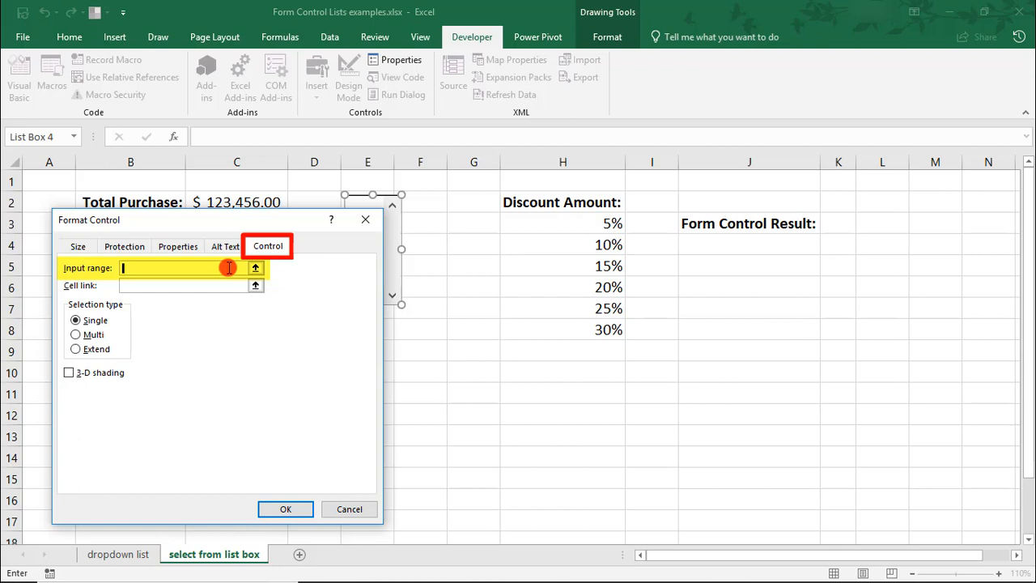
{"action": "type", "text": "Discount"}
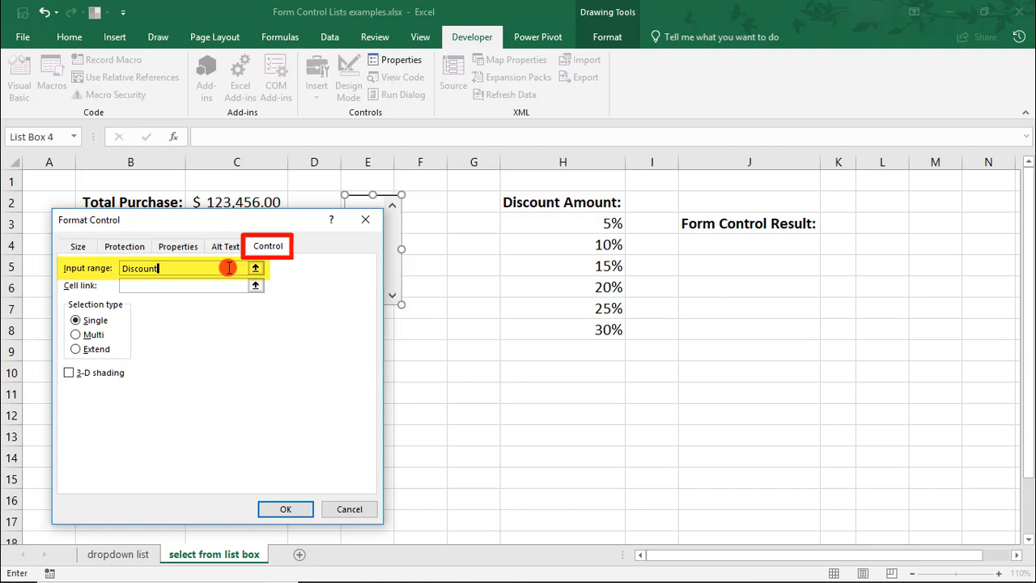
{"action": "left_click", "coordinate": [186, 285]}
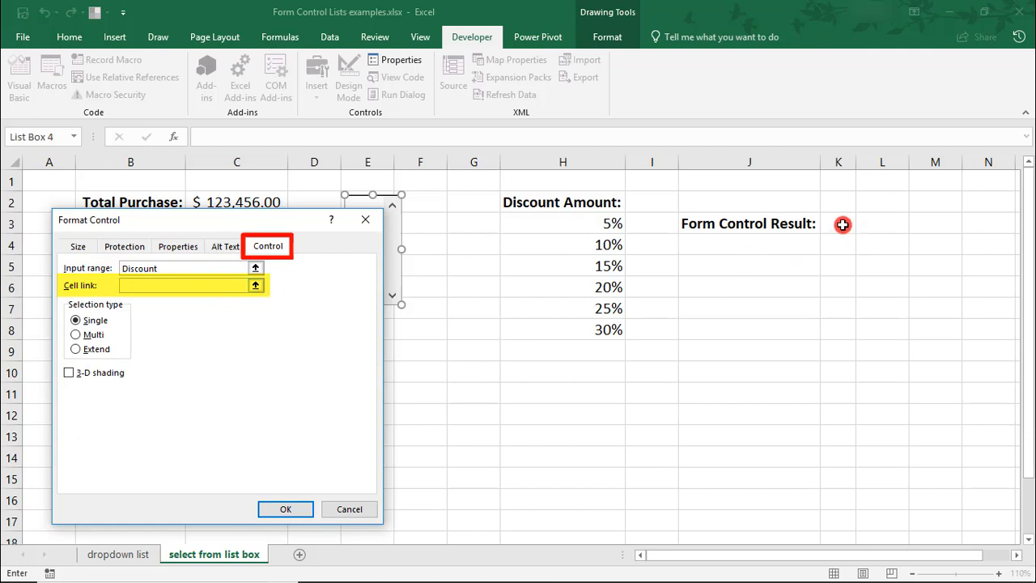
{"action": "left_click", "coordinate": [839, 223]}
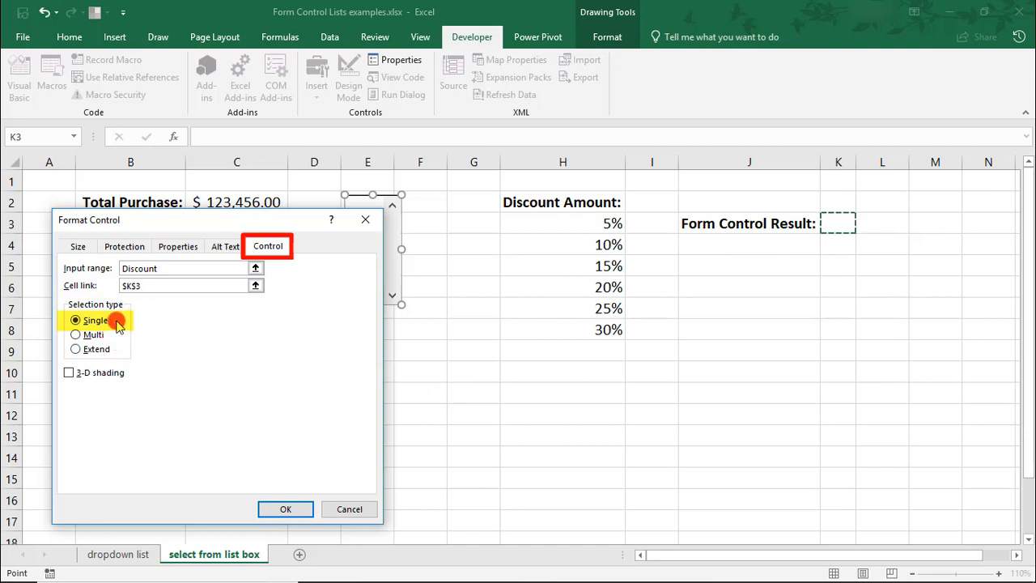
{"action": "left_click", "coordinate": [285, 508]}
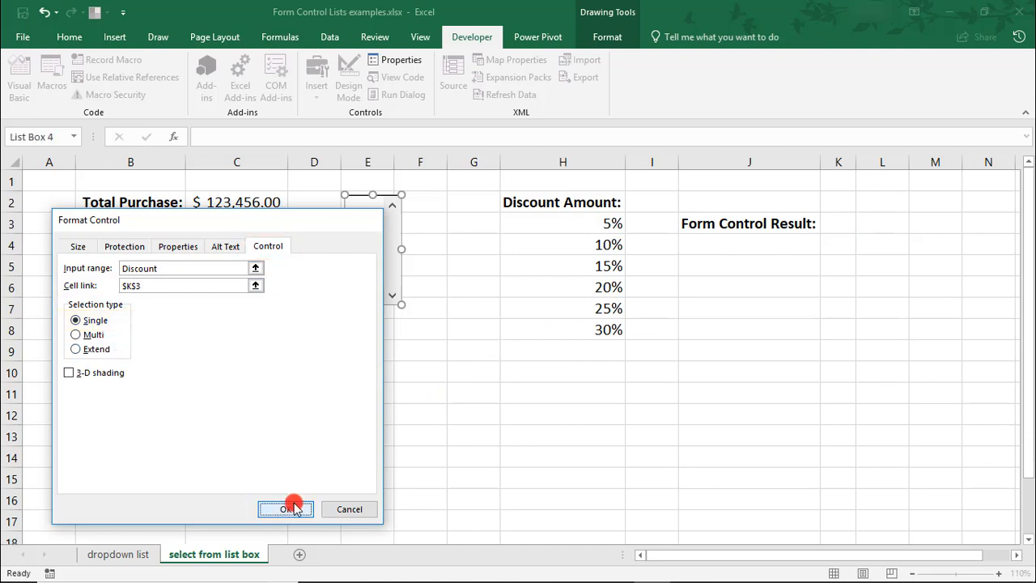
{"action": "left_click", "coordinate": [285, 509]}
{"action": "type", "text": "=index(d"}
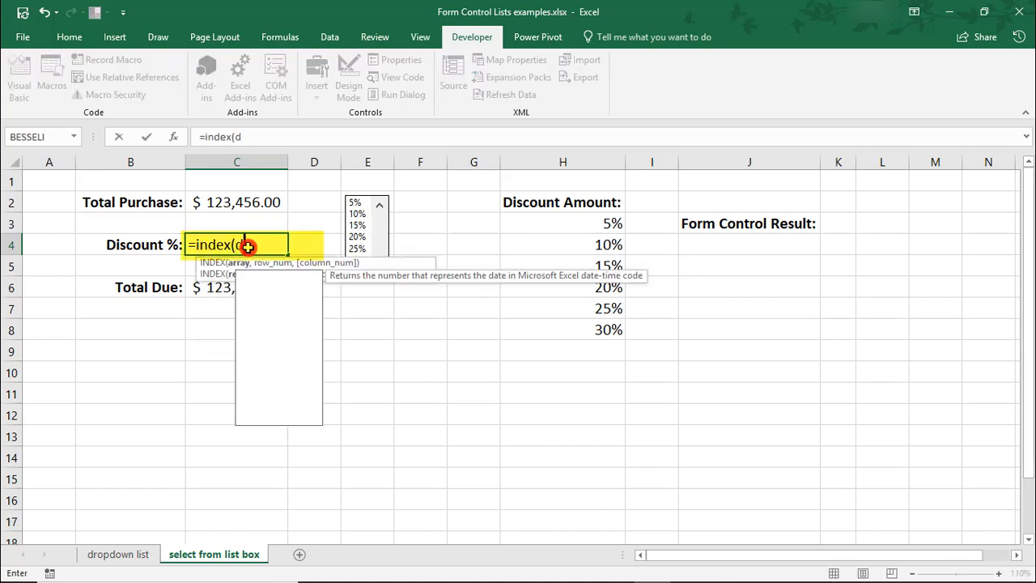
Enter =INDEX(Discount,K3) in C4 so Discount % shows 10% and Total Due $111,110.40.
{"action": "type", "text": "iscount"}
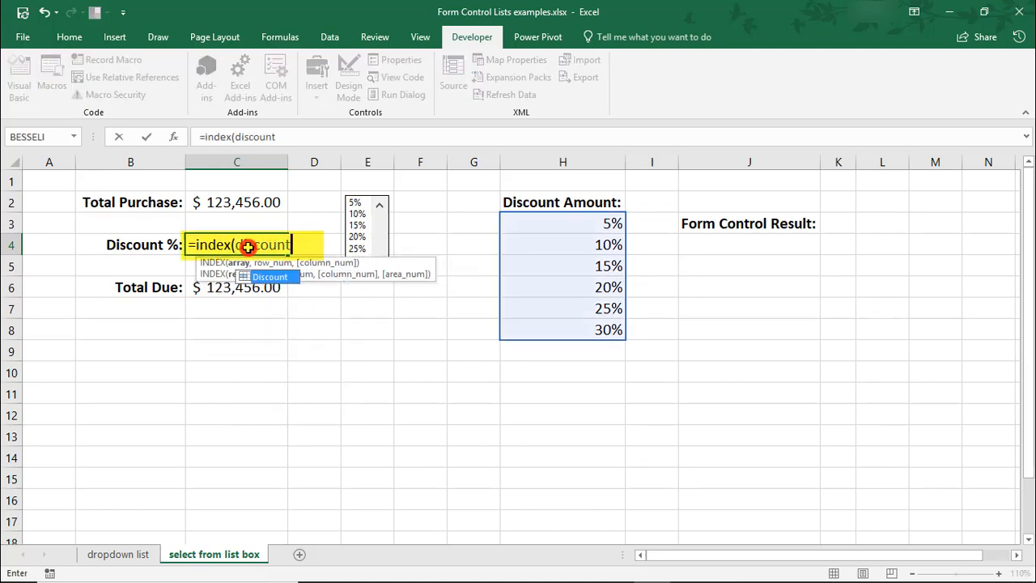
{"action": "type", "text": ","}
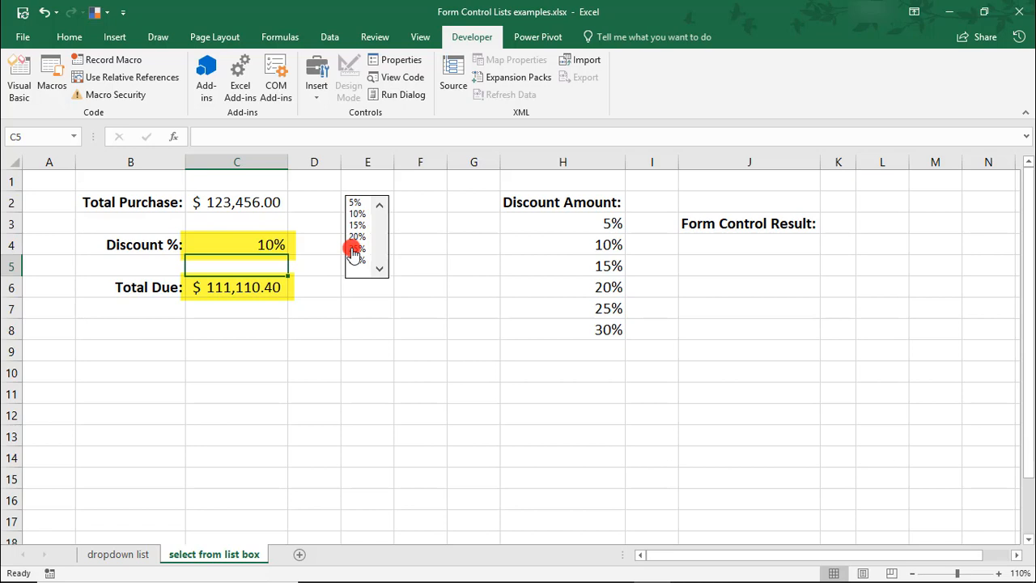
Test the list box by choosing 25% then 15%, giving result 3 and Total Due $104,937.60.
{"action": "left_click", "coordinate": [356, 249]}
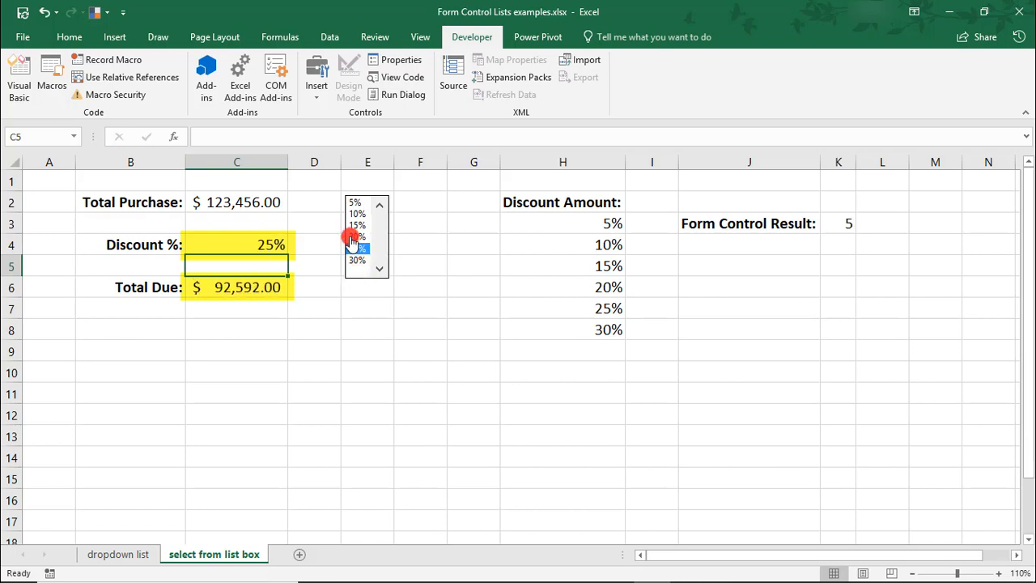
{"action": "left_click", "coordinate": [356, 248]}
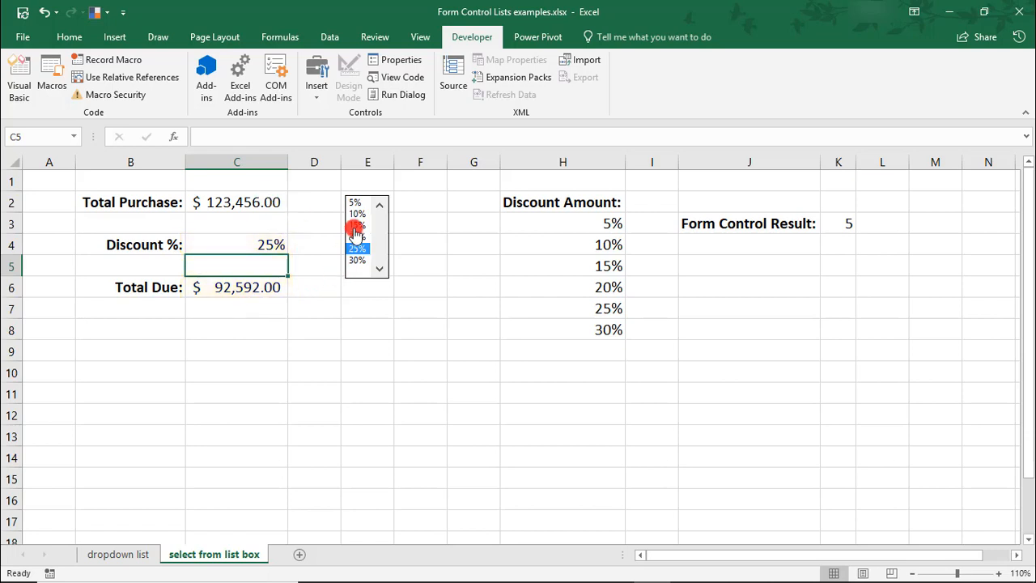
{"action": "left_click", "coordinate": [356, 223]}
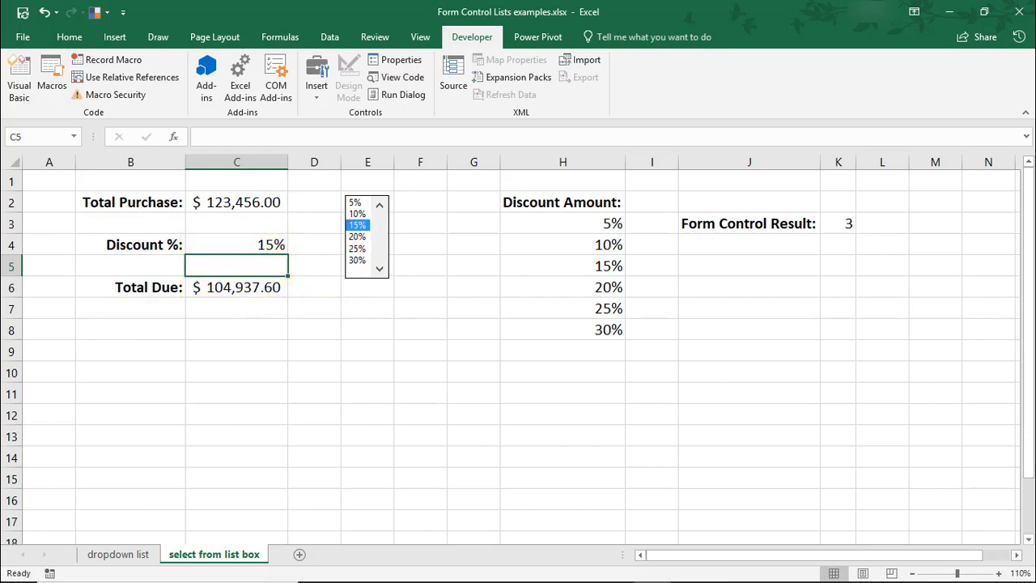